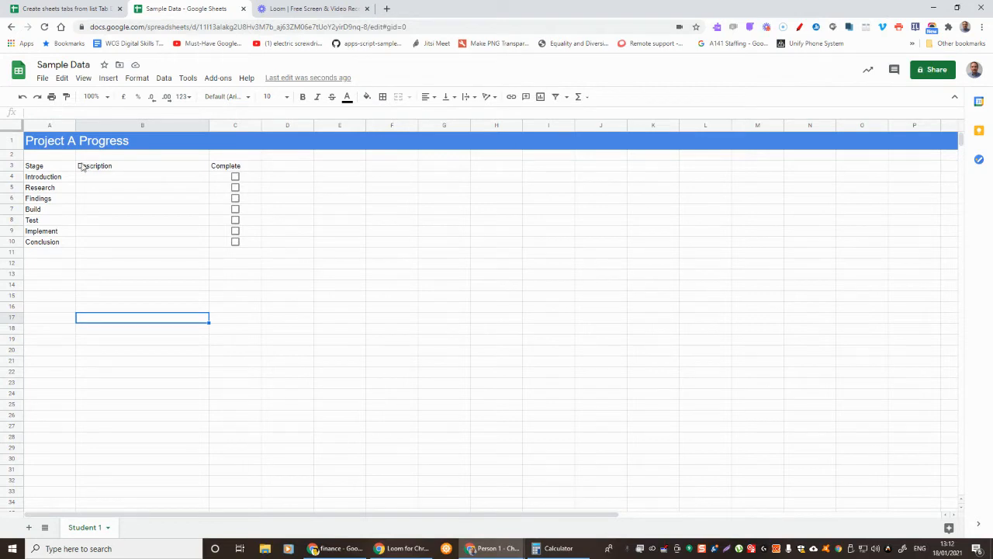
pyautogui.moveTo(136, 242)
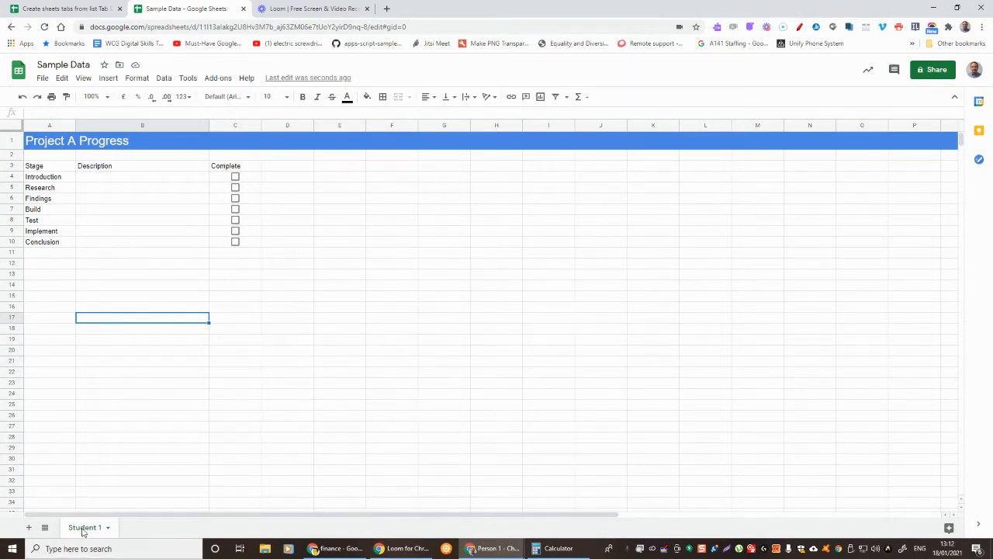
pyautogui.moveTo(146, 378)
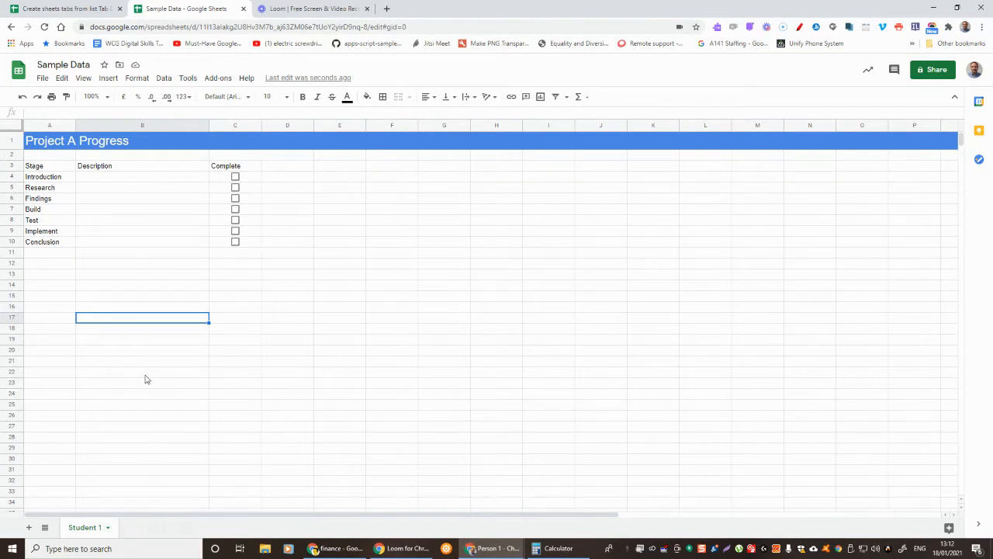
pyautogui.moveTo(109, 257)
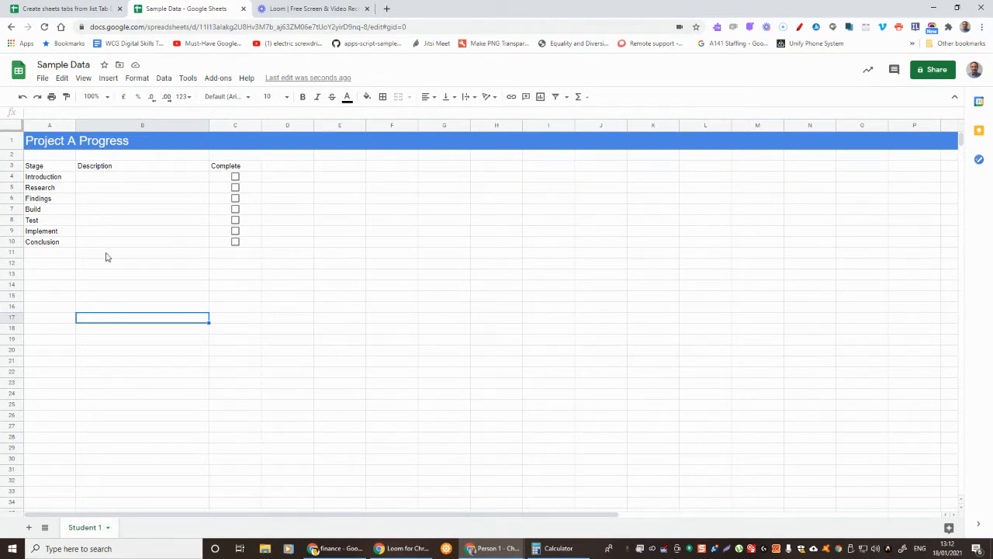
pyautogui.moveTo(121, 238)
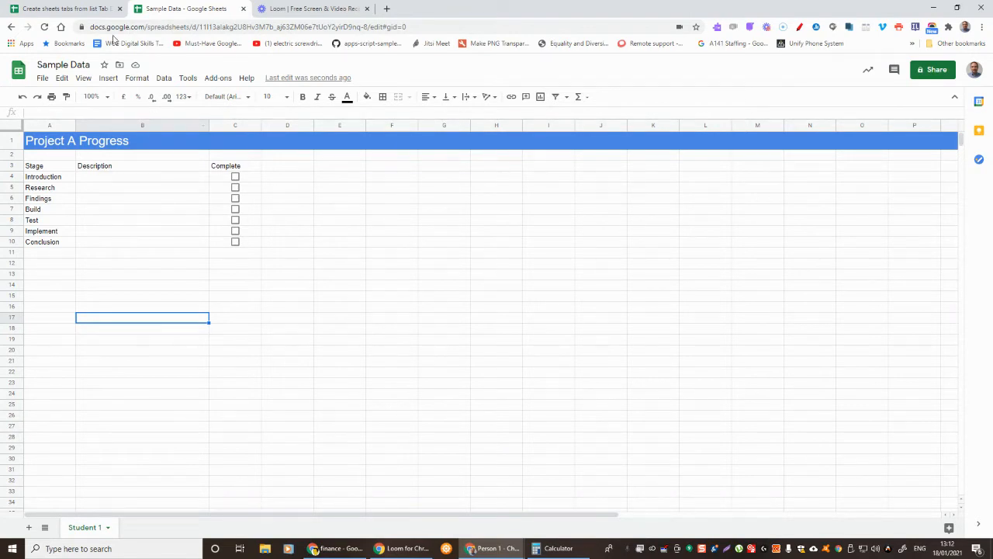
# Switch to the Tab Duplicator spreadsheet listing Mary Smith, Don Jones, Dan Simpson and Sarah Bush.
pyautogui.click(65, 9)
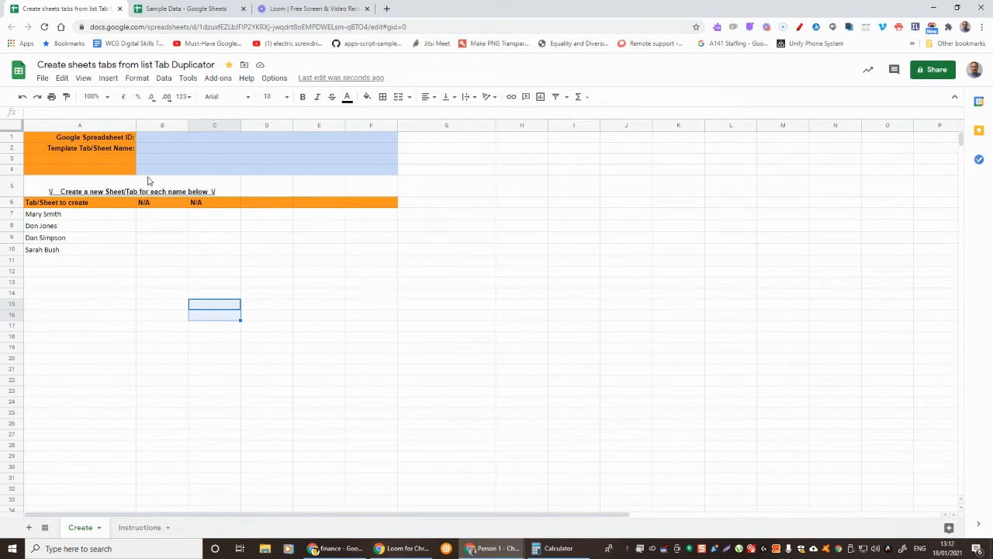
pyautogui.moveTo(66, 220)
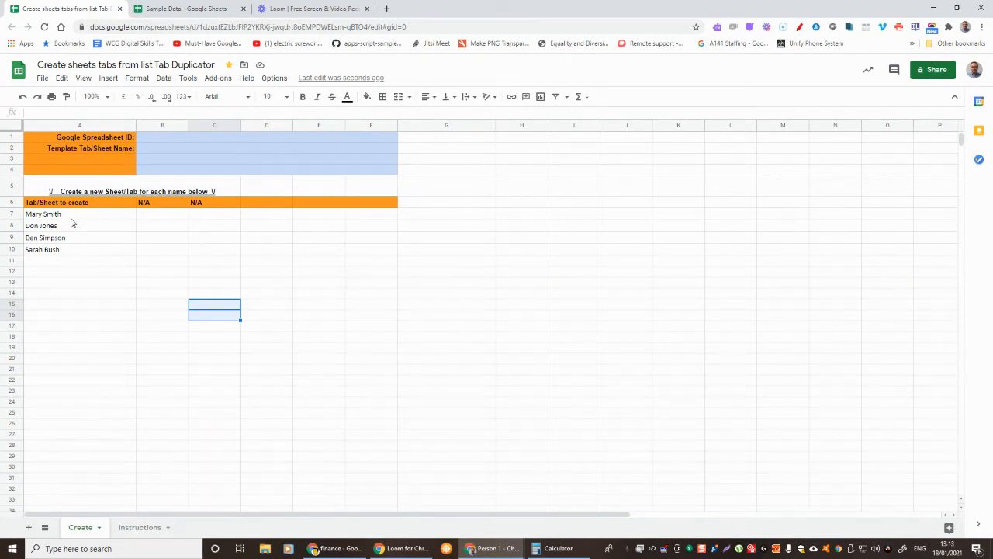
pyautogui.moveTo(70, 262)
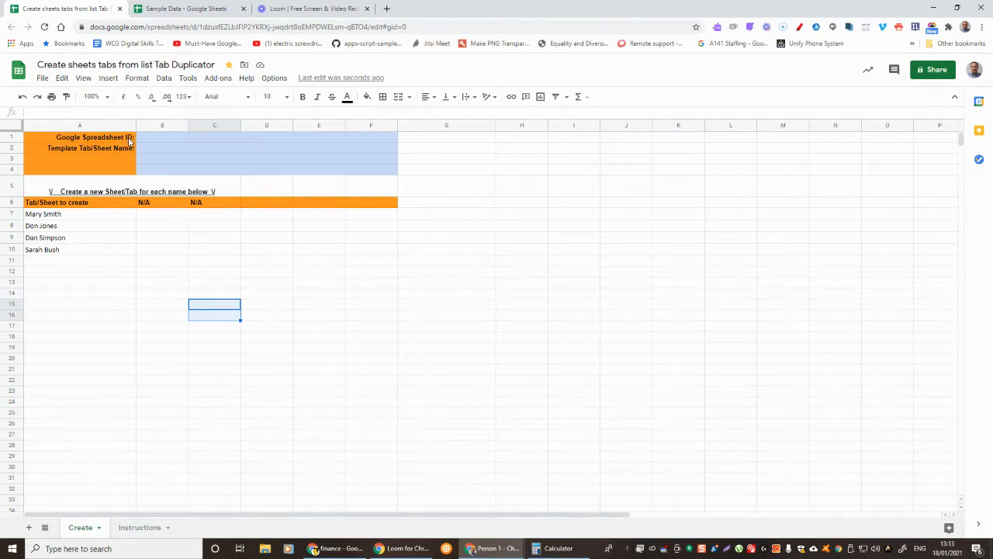
pyautogui.moveTo(178, 141)
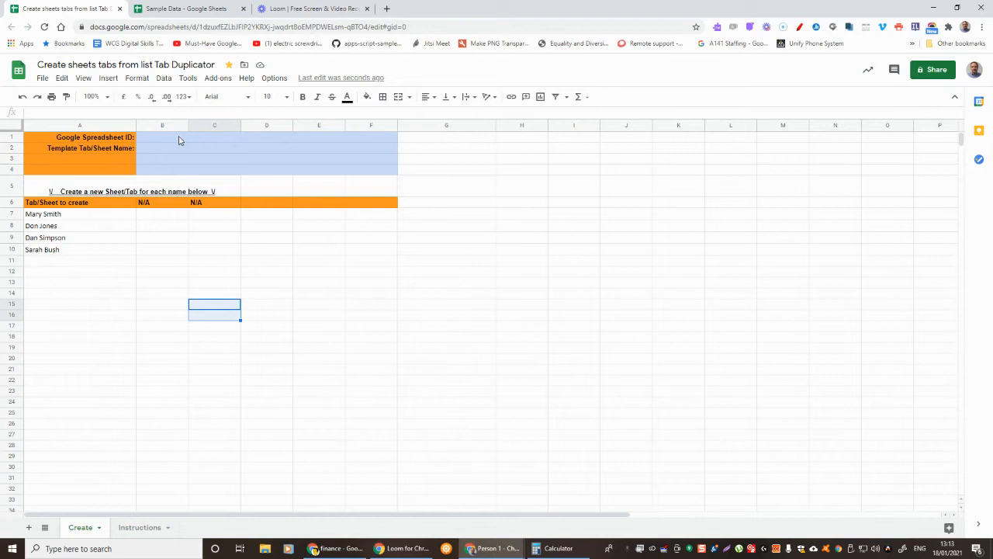
pyautogui.moveTo(158, 152)
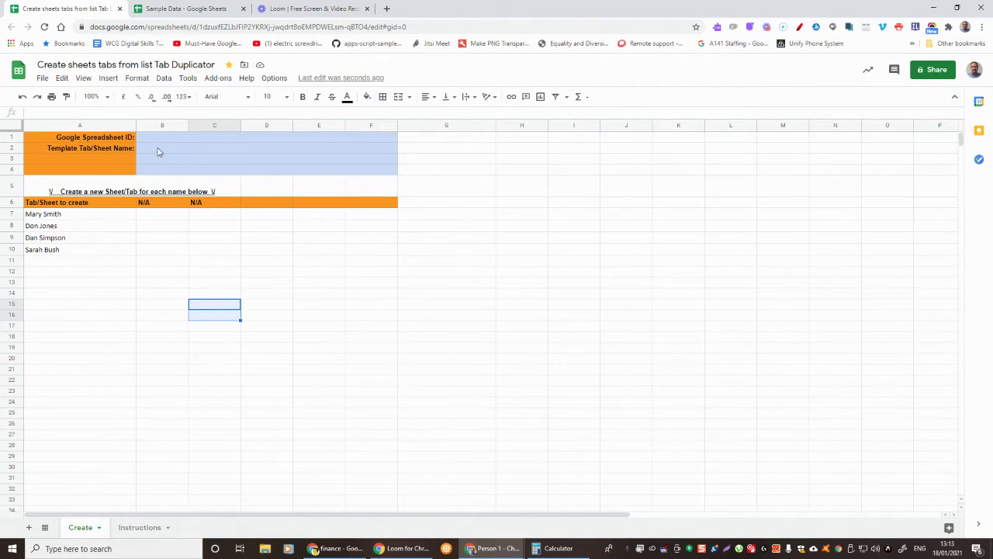
# Enter the Sample Data spreadsheet ID in B1 and 'Student 1' as the template tab in B2.
pyautogui.click(184, 9)
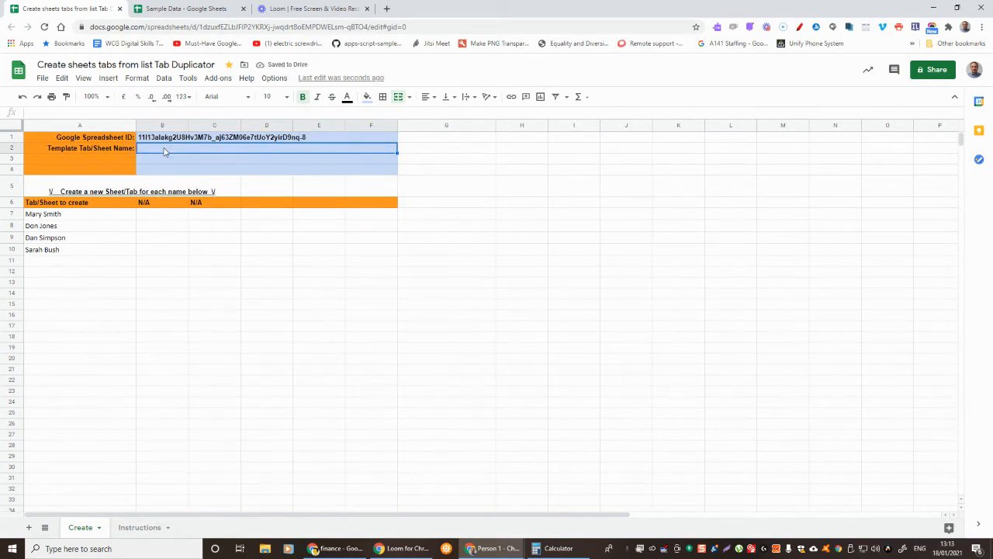
pyautogui.write('Student 1')
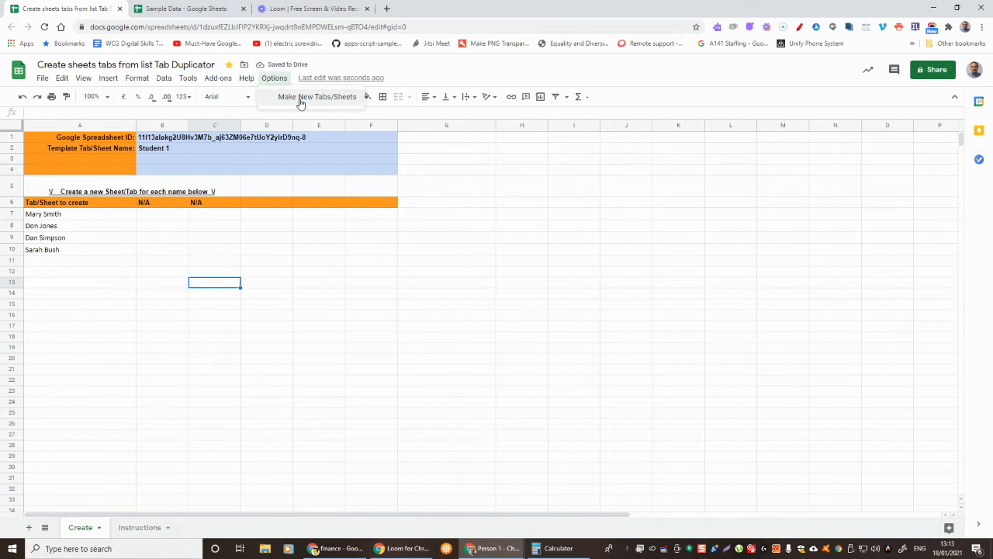
# Run Make New Tabs/Sheets and dismiss the confirmation, creating the four student tabs.
pyautogui.click(316, 96)
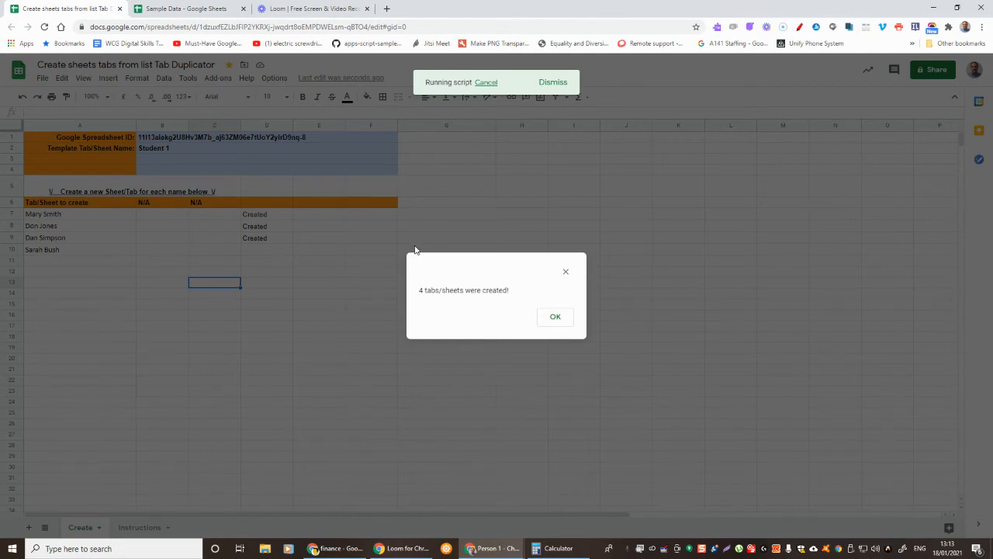
pyautogui.moveTo(457, 235)
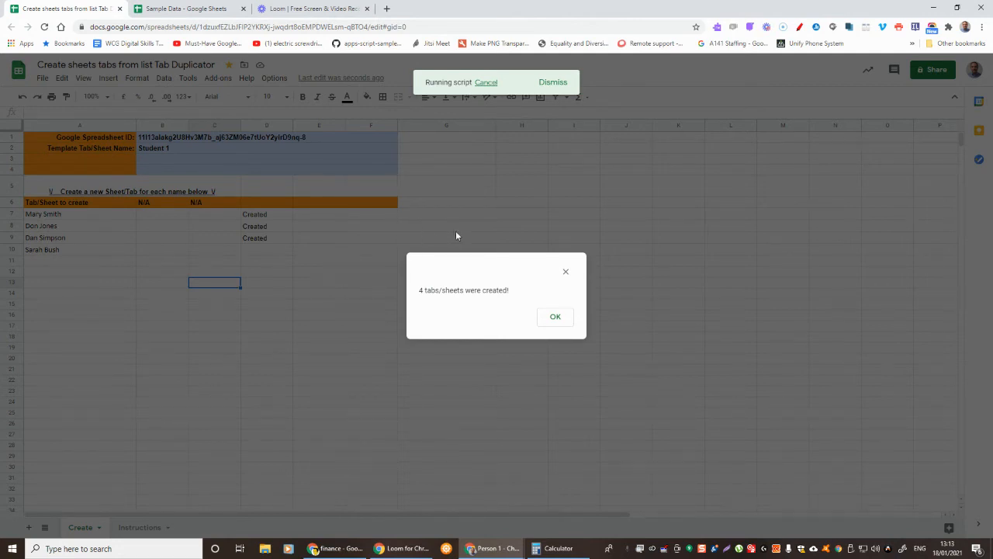
pyautogui.moveTo(468, 298)
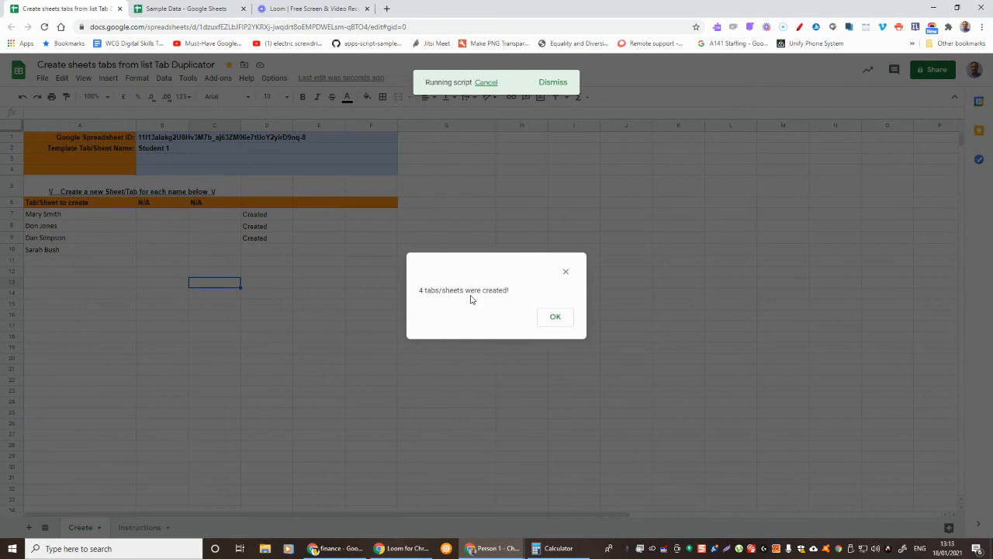
pyautogui.click(555, 317)
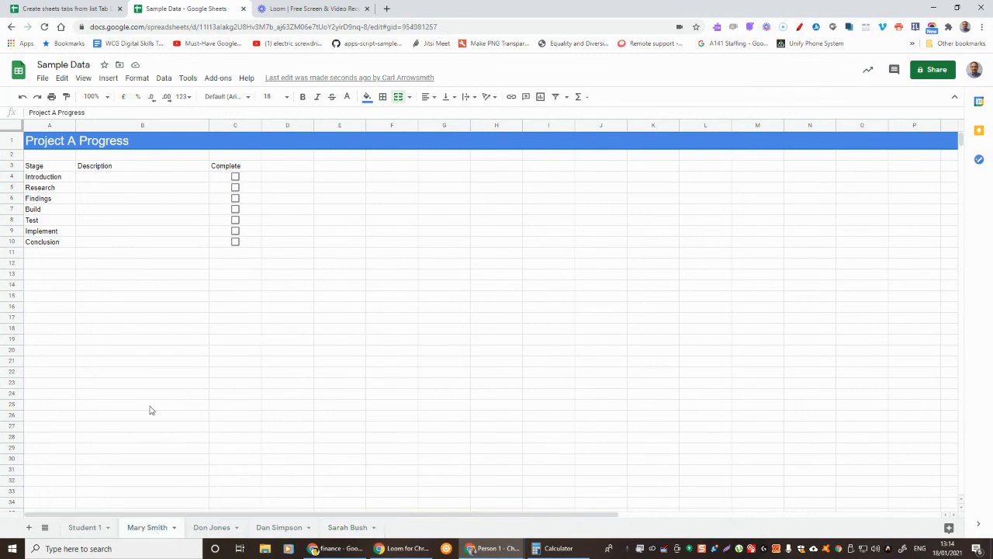
pyautogui.moveTo(127, 391)
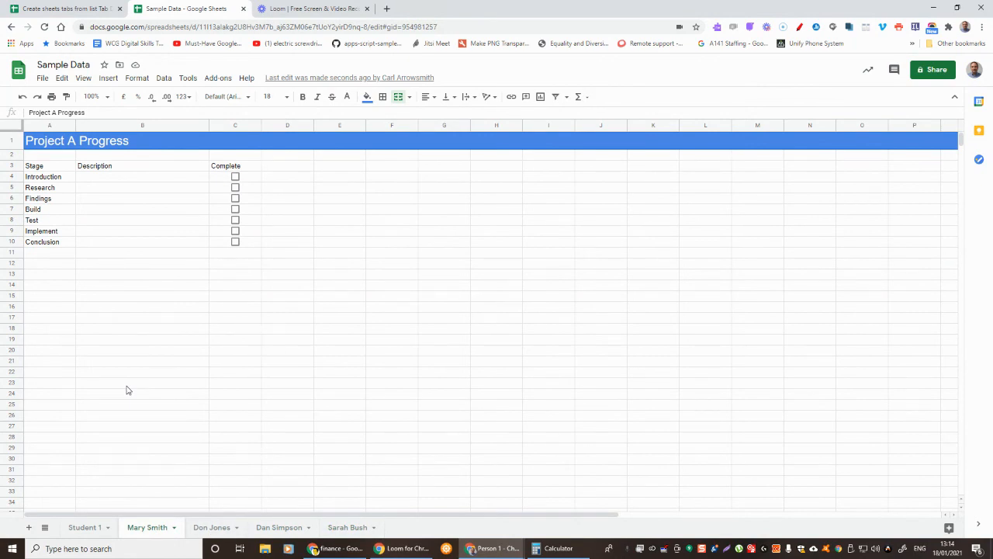
pyautogui.moveTo(130, 379)
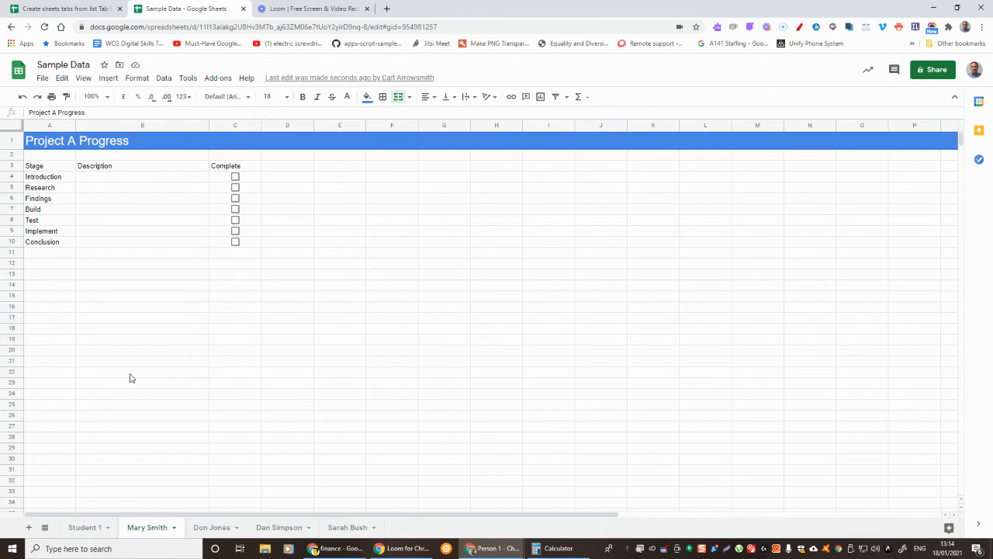